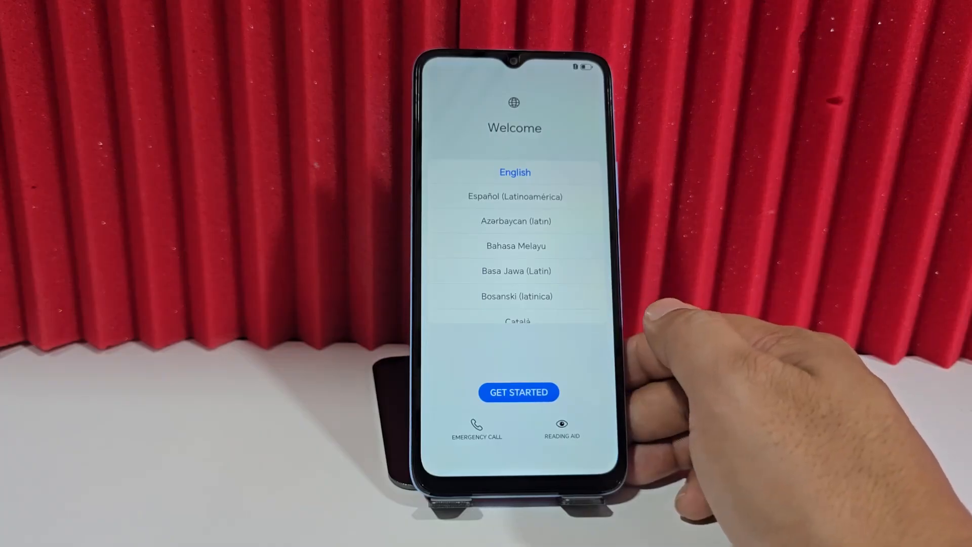
Begin setup in English, keep United States as region, and accept the terms of use.
{"action": "left_click", "coordinate": [518, 392]}
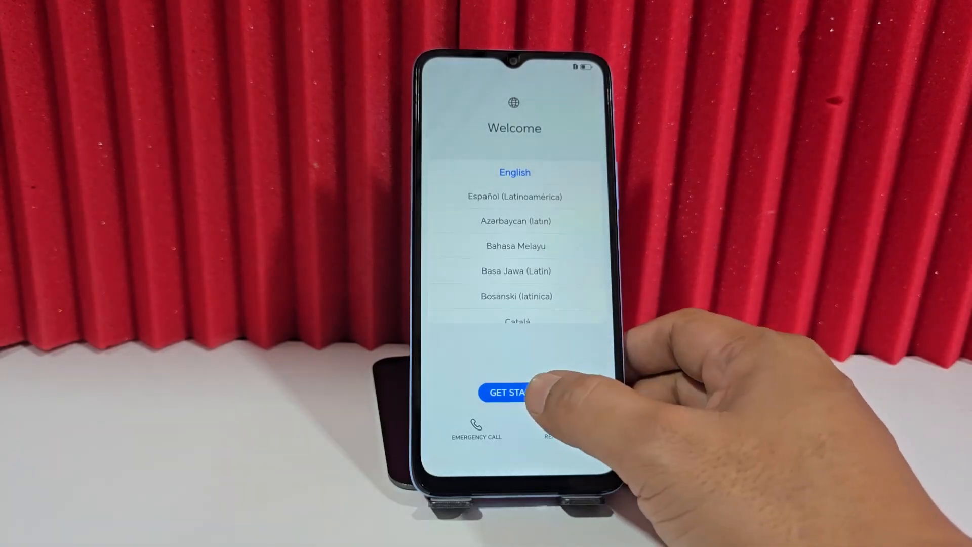
{"action": "left_click", "coordinate": [512, 392]}
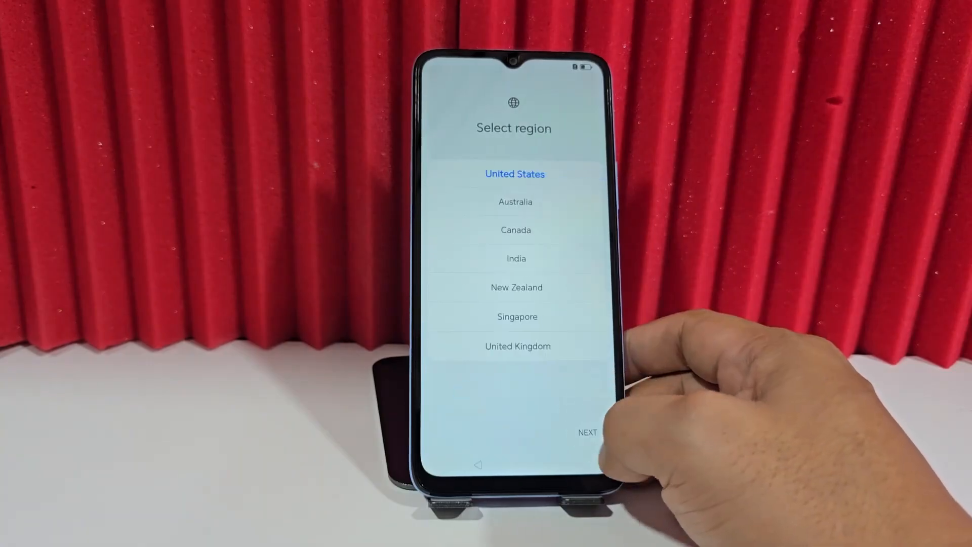
{"action": "left_click", "coordinate": [586, 433]}
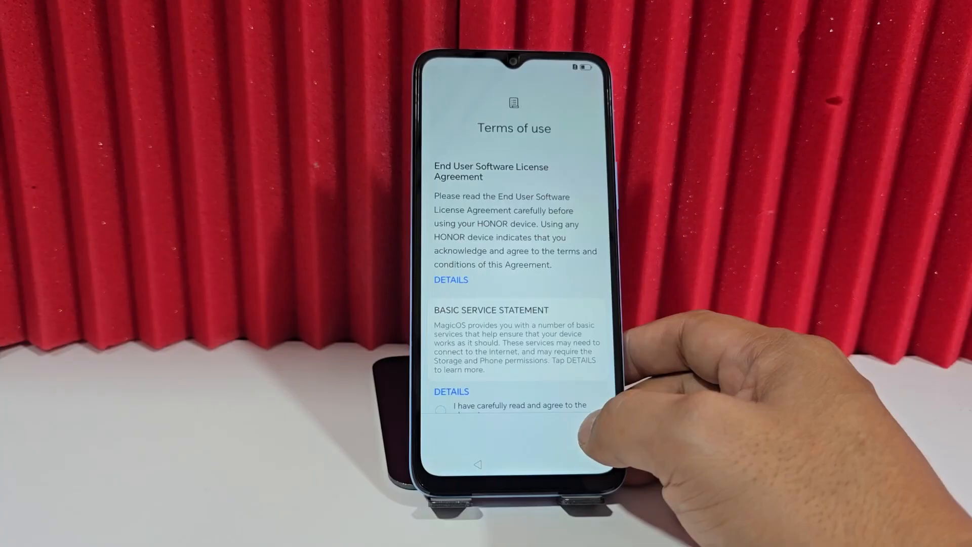
{"action": "left_click", "coordinate": [442, 408]}
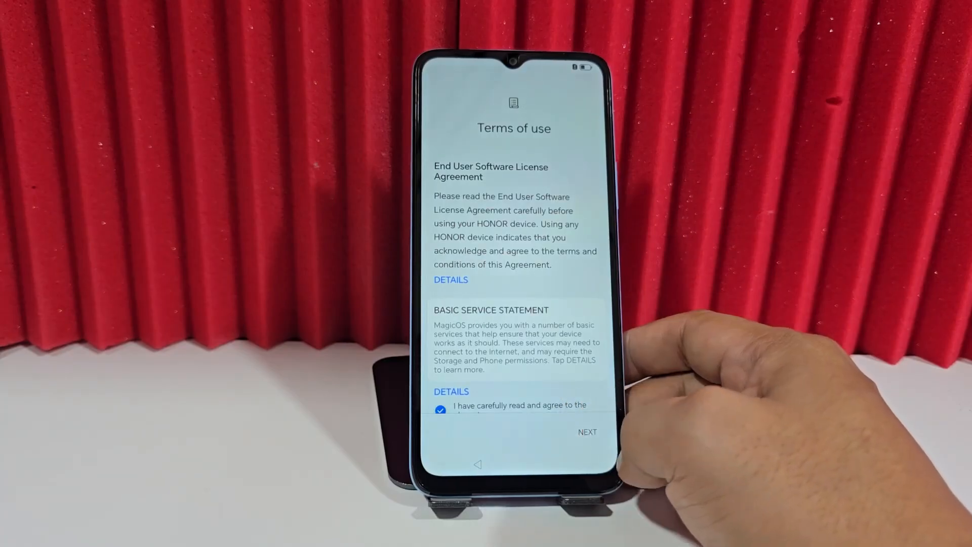
{"action": "left_click", "coordinate": [587, 432]}
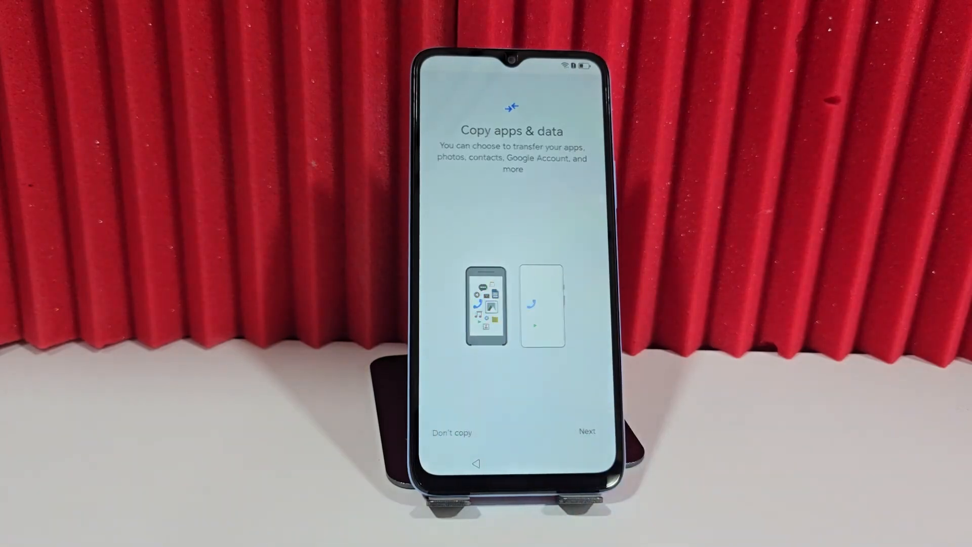
Skip the Copy apps & data offer to continue the wizard.
{"action": "left_click", "coordinate": [587, 432]}
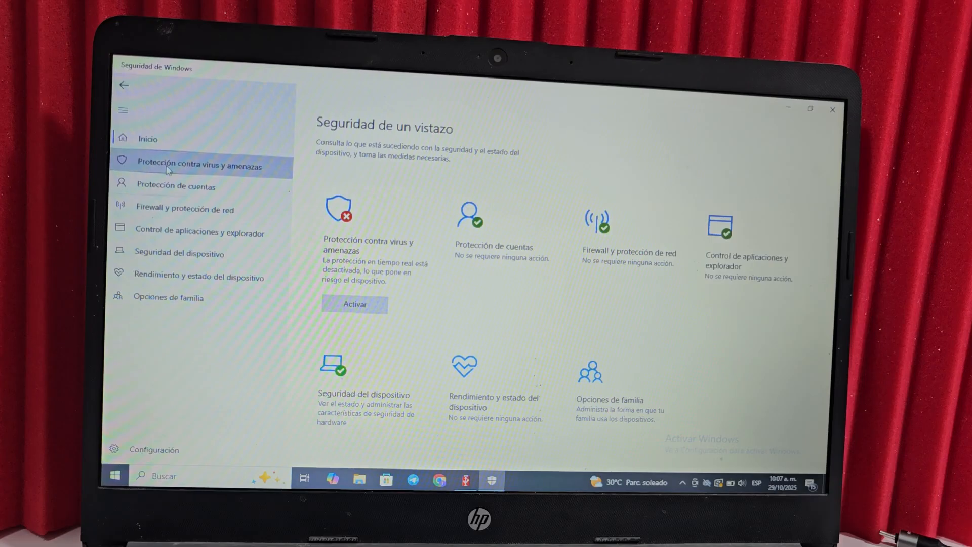
Review virus and threat protection settings showing real-time protection off.
{"action": "left_click", "coordinate": [187, 165]}
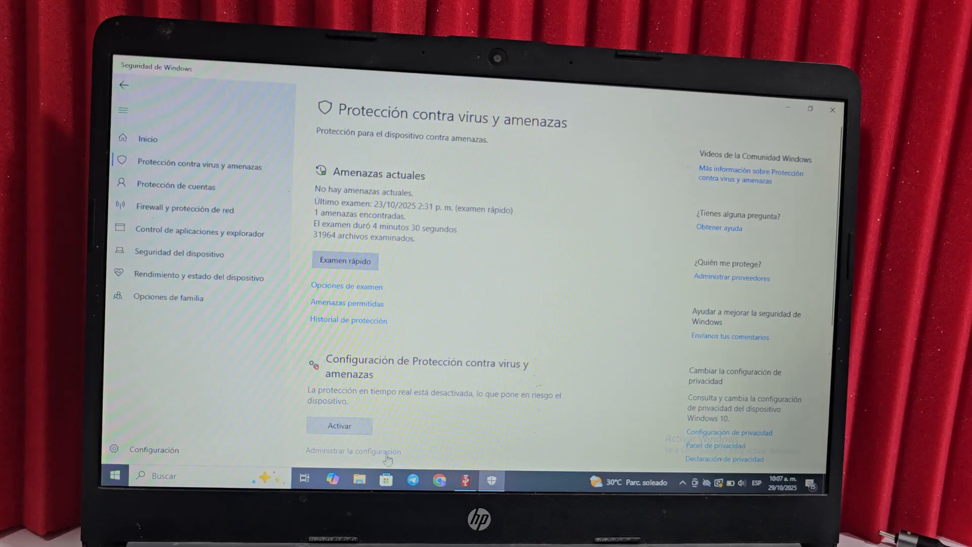
{"action": "left_click", "coordinate": [353, 451]}
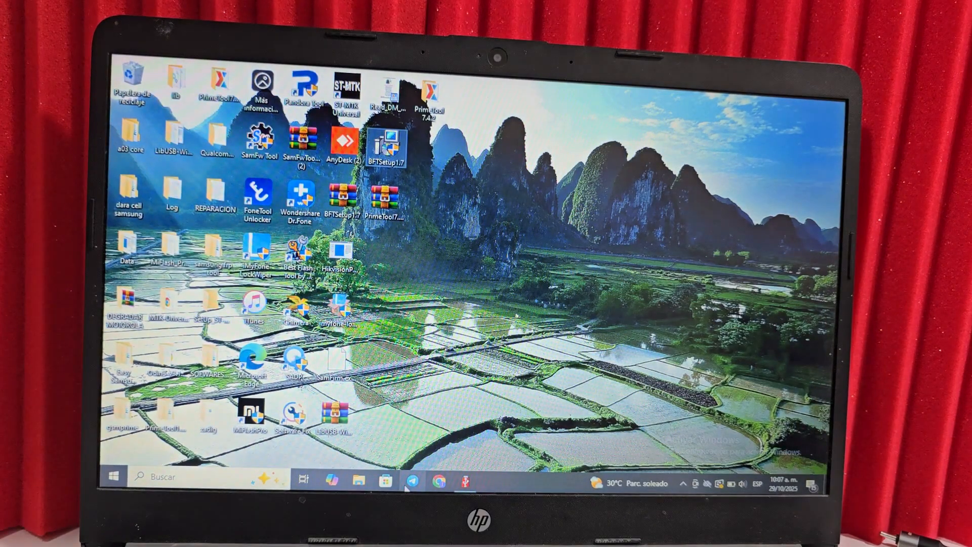
Launch Chrome from the taskbar and start a Google search.
{"action": "left_click", "coordinate": [438, 481]}
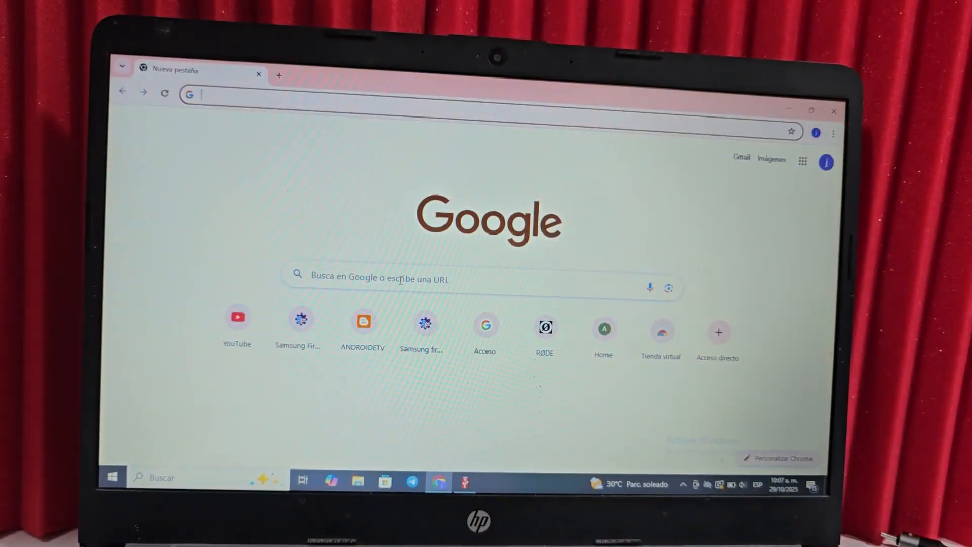
{"action": "left_click", "coordinate": [379, 279]}
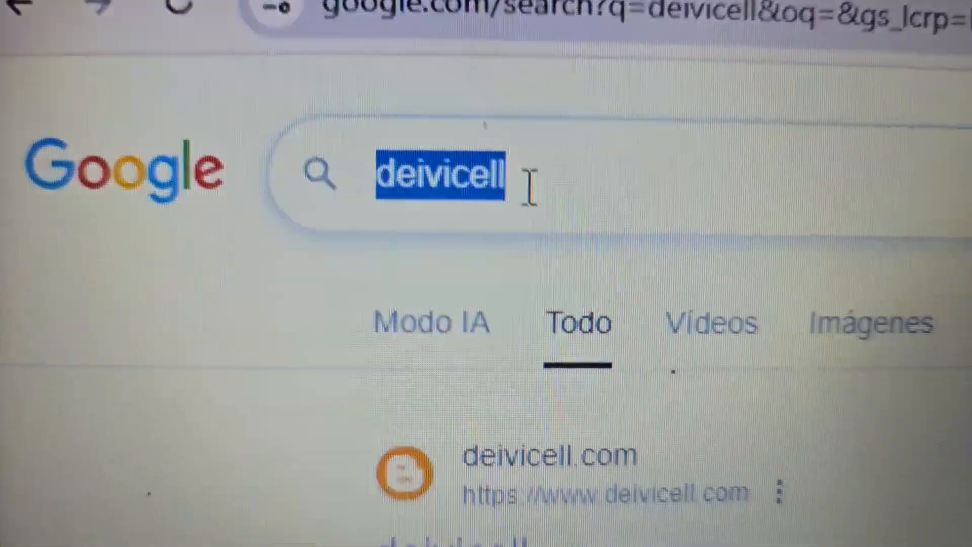
Scroll through the Google results for deivicell.
{"action": "scroll", "scroll_direction": "down", "scroll_amount": 3}
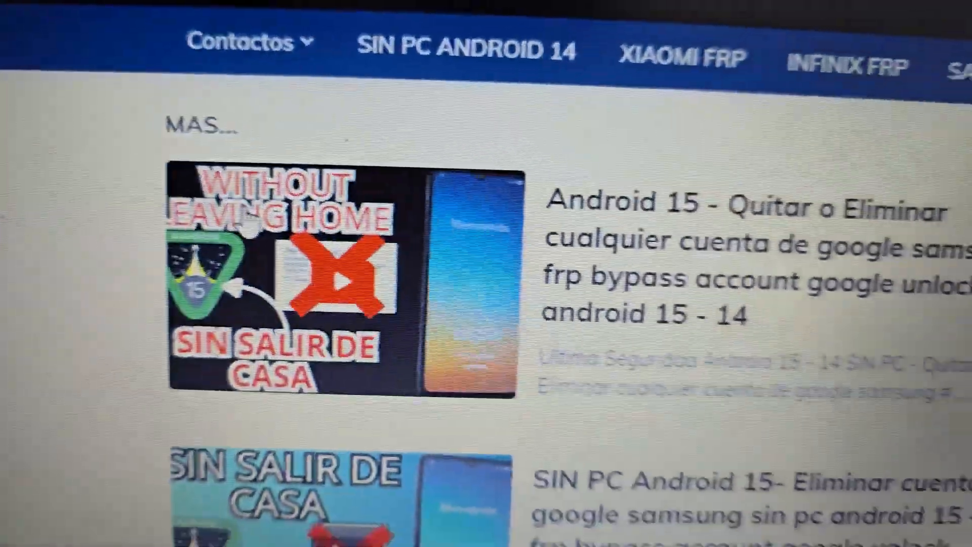
Scroll the deivicell.com article list on Google account removal and FRP bypasses.
{"action": "scroll", "scroll_direction": "down", "scroll_amount": 3}
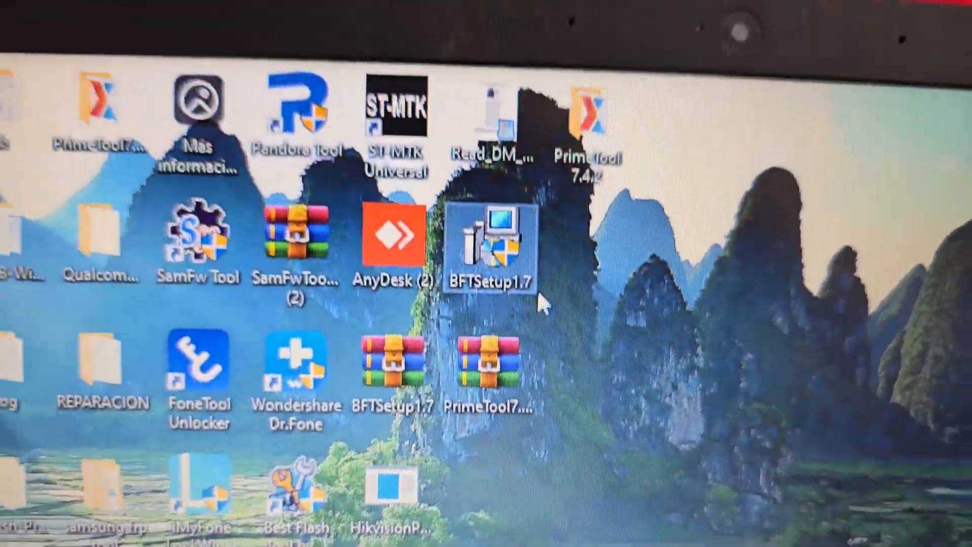
Bring up the context options for the BFTSetup1.7 installer on the desktop.
{"action": "right_click", "coordinate": [490, 242]}
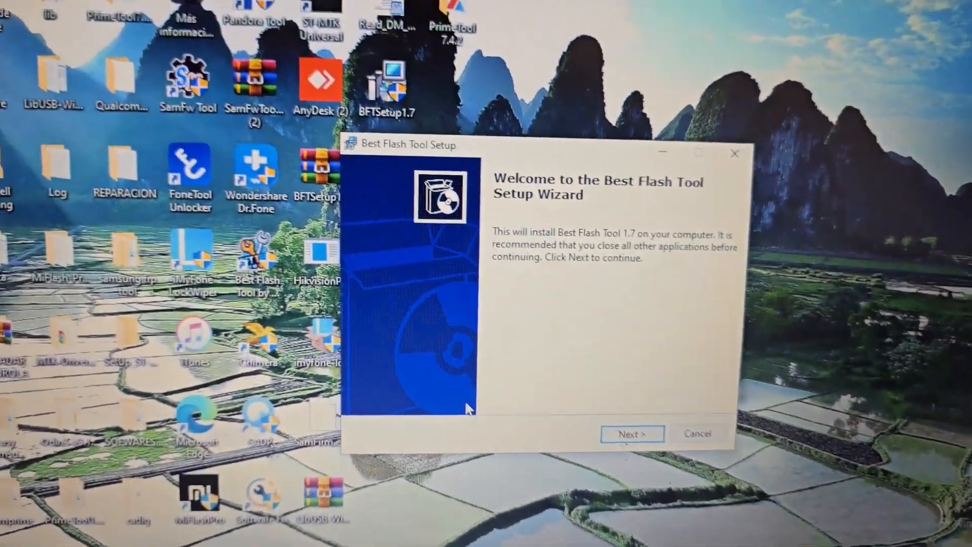
Proceed through the setup wizard to install Best Flash Tool 1.7.
{"action": "left_click", "coordinate": [633, 433]}
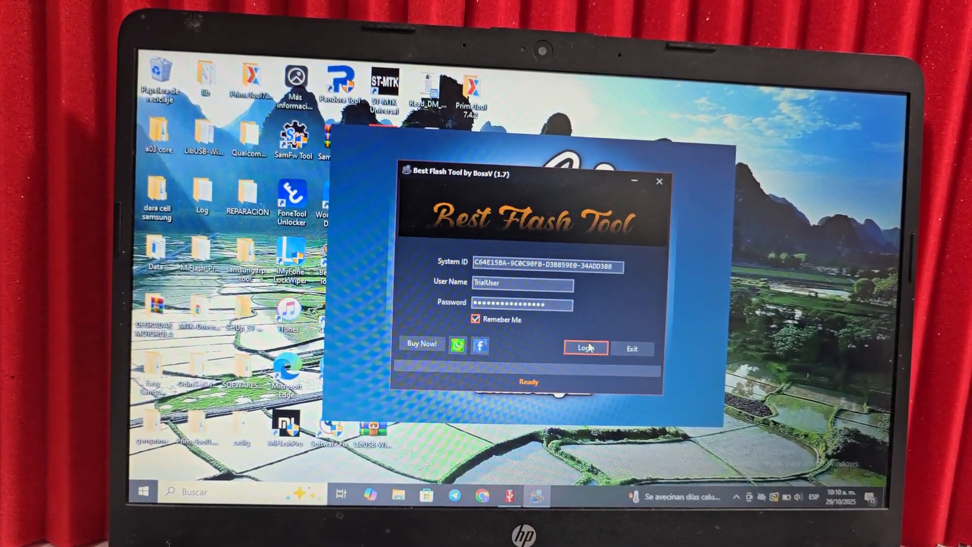
Log in as TrialUser to reach the main Flash workspace.
{"action": "left_click", "coordinate": [586, 349]}
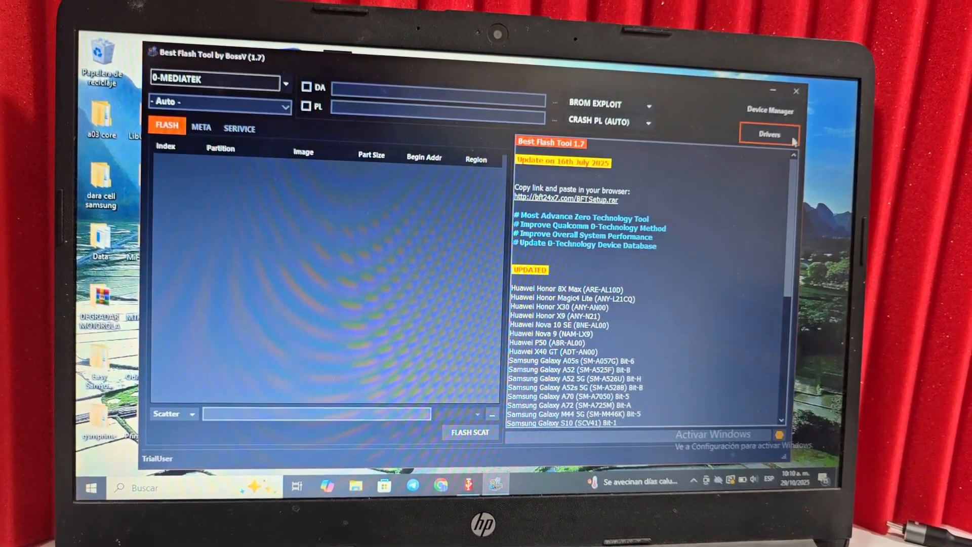
Launch the LibUSB Filter Driver installer from the Drivers menu.
{"action": "left_click", "coordinate": [779, 134]}
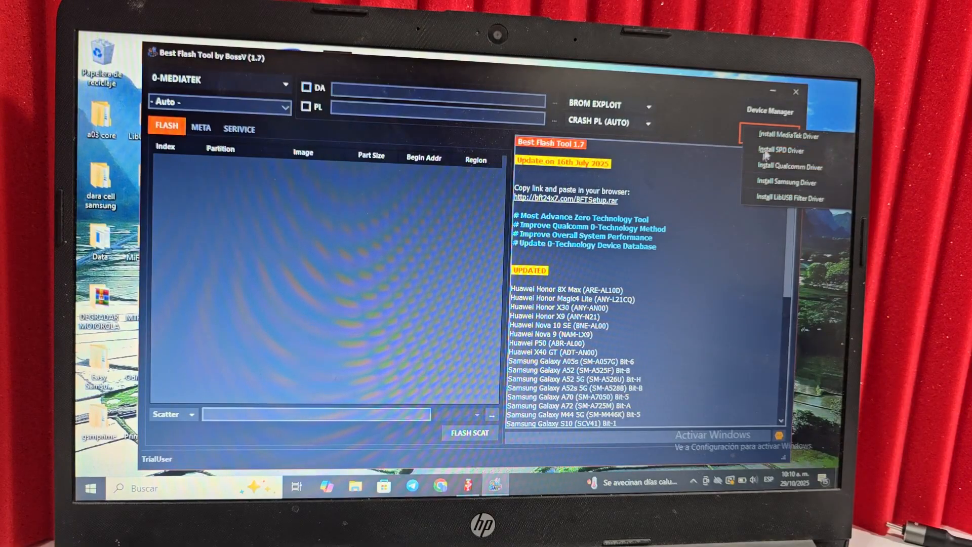
{"action": "mouse_move", "coordinate": [792, 199]}
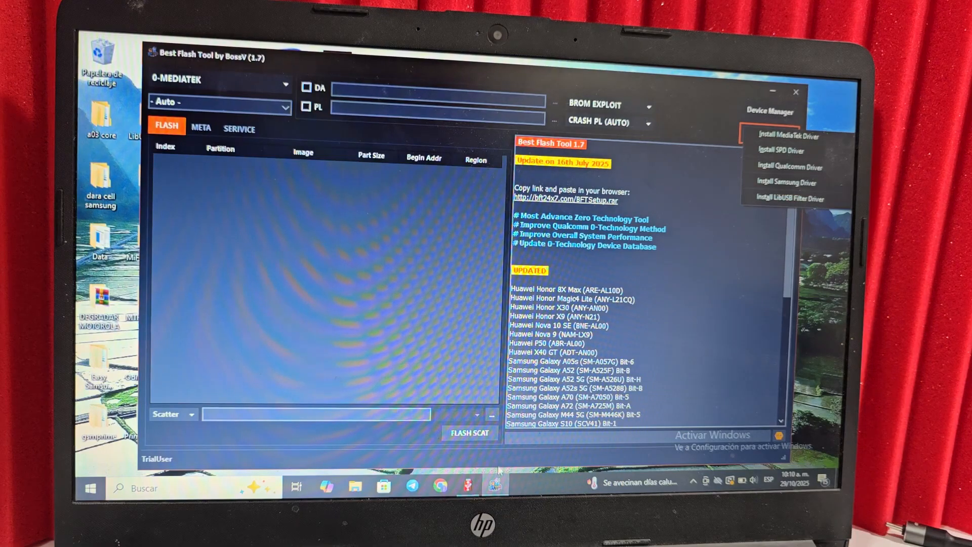
{"action": "left_click", "coordinate": [788, 199]}
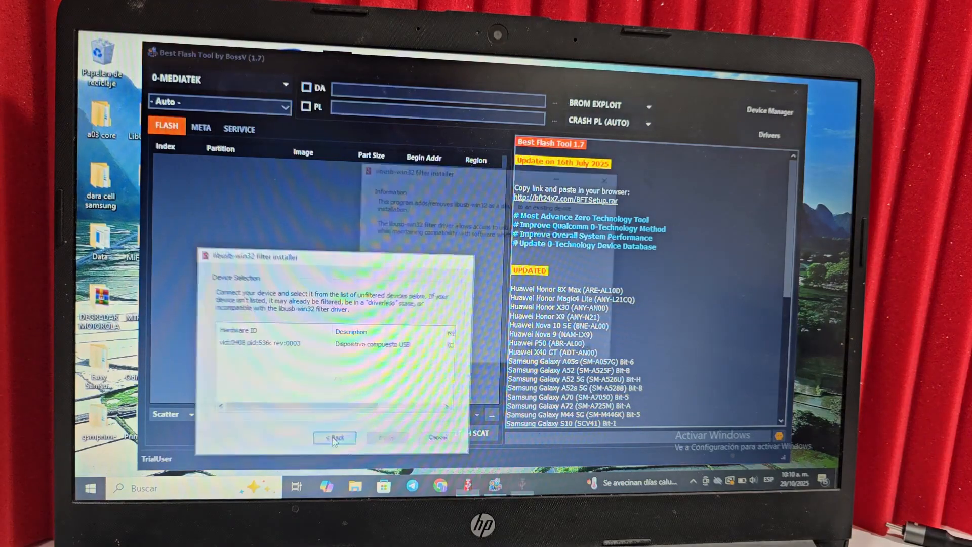
Review the devices that already have libusb filters via the Remove a device filter path.
{"action": "left_click", "coordinate": [335, 437]}
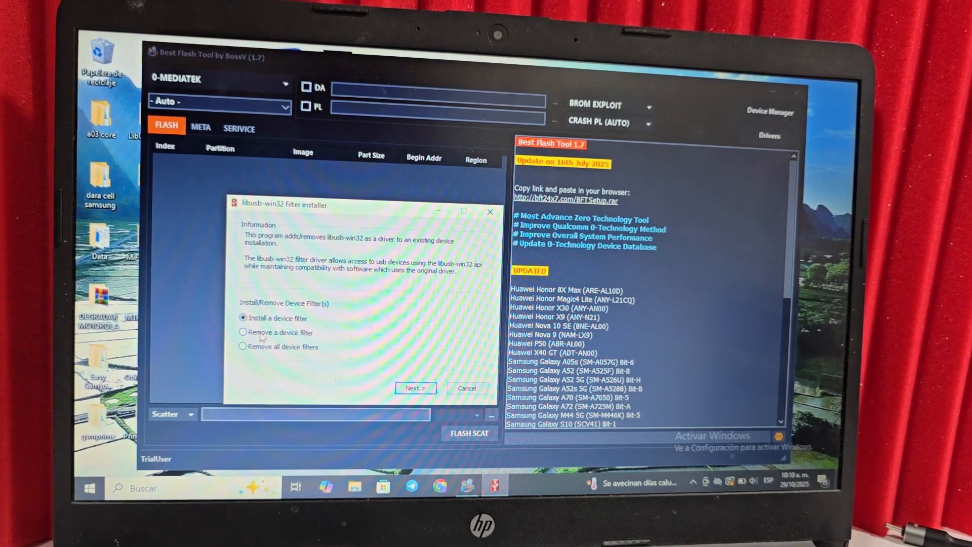
{"action": "left_click", "coordinate": [242, 332]}
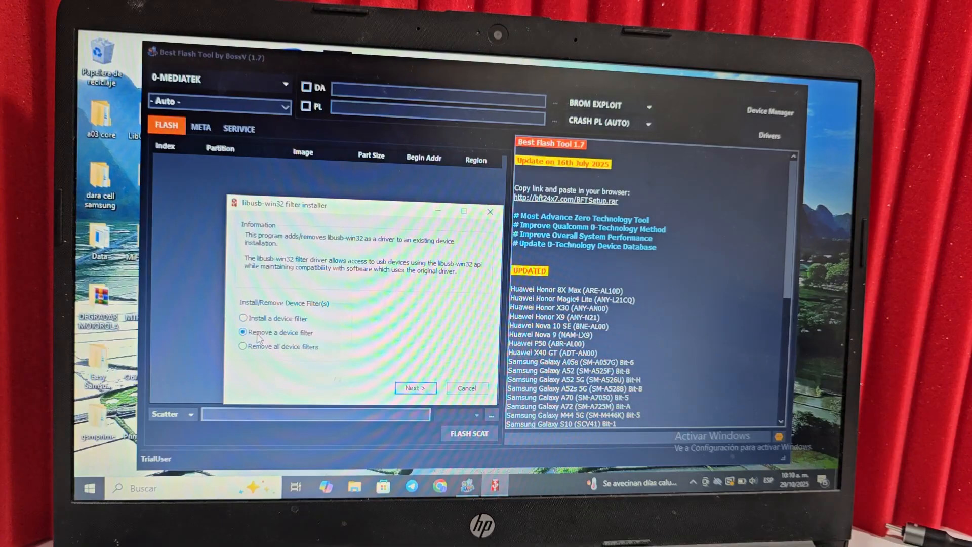
{"action": "left_click", "coordinate": [415, 388]}
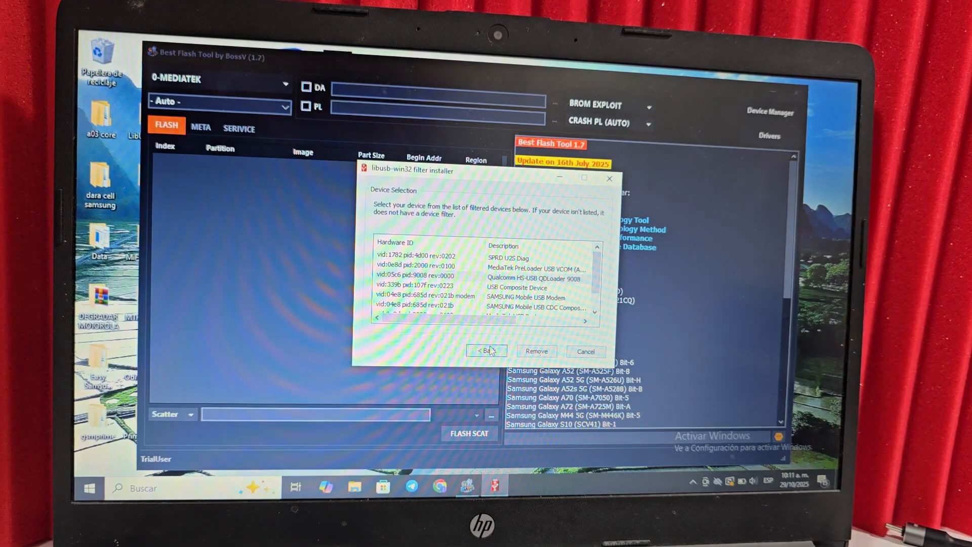
Return to the action choices and select Install a device filter.
{"action": "left_click", "coordinate": [487, 351]}
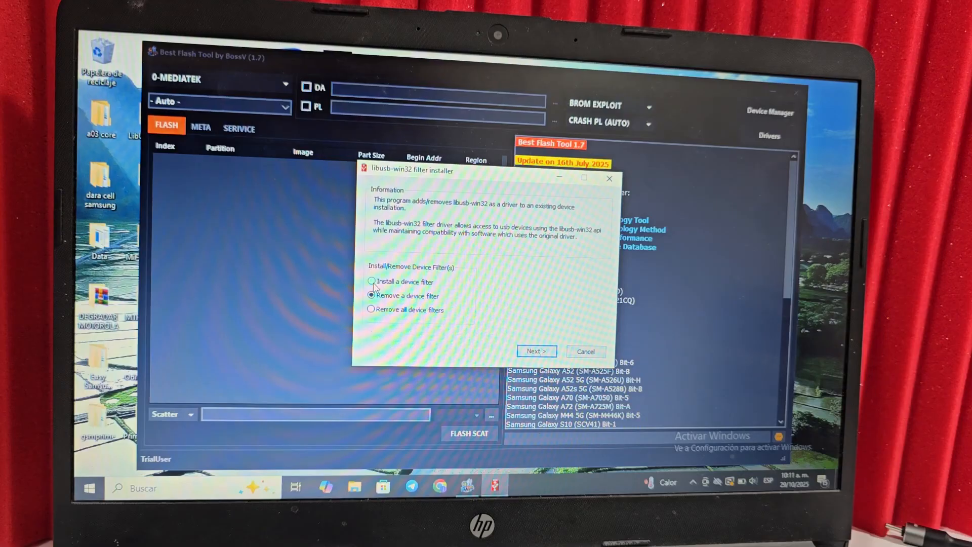
{"action": "left_click", "coordinate": [370, 281]}
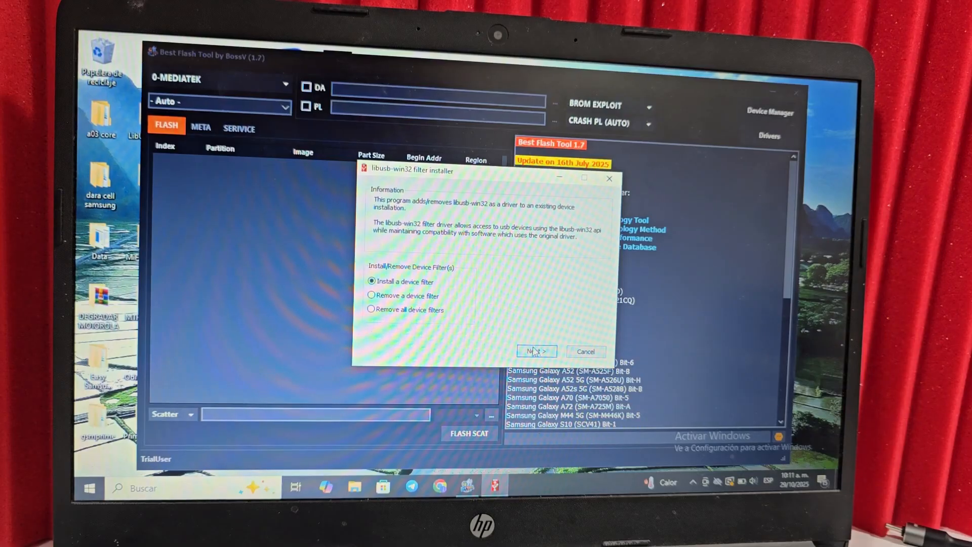
Install the libusb filter on the 'Dispositivo de video USB' device from the unfiltered list.
{"action": "left_click", "coordinate": [537, 352]}
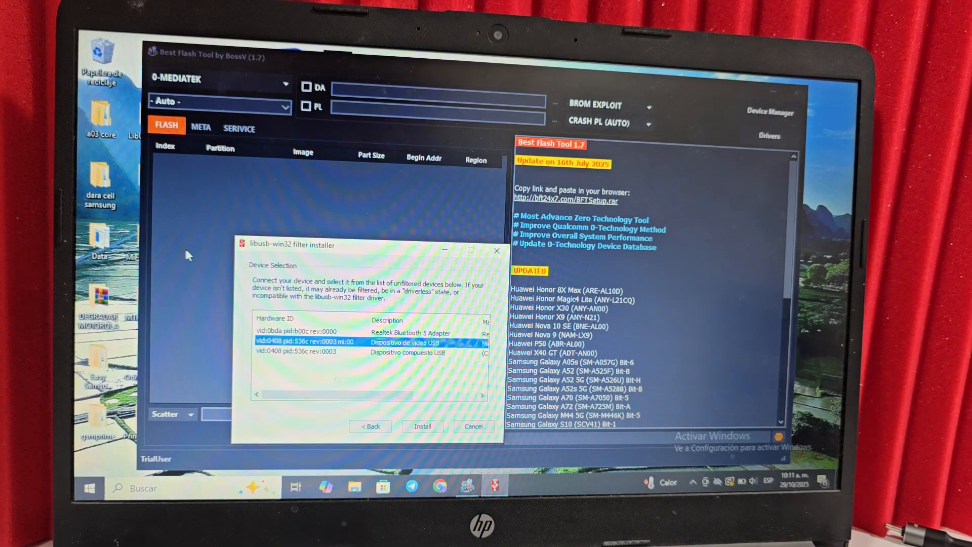
{"action": "left_click", "coordinate": [474, 425]}
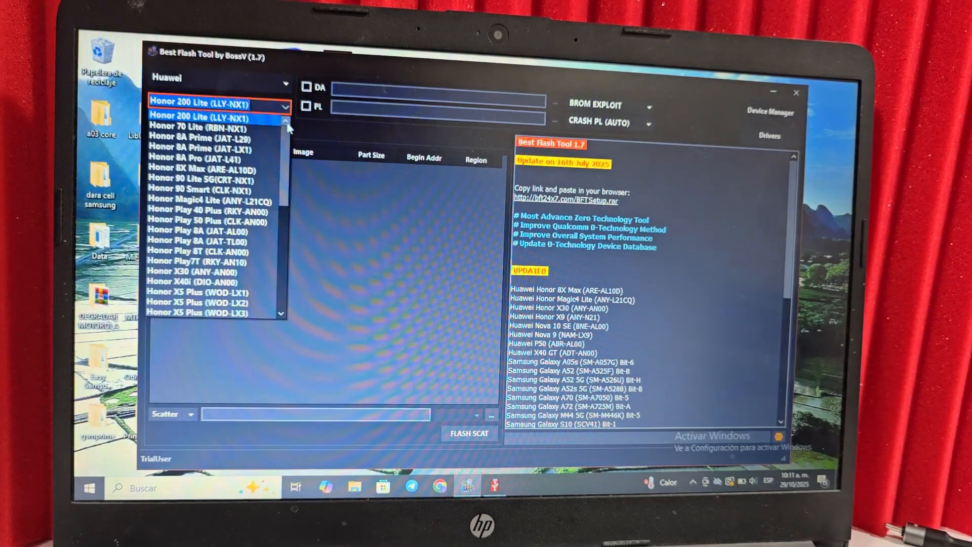
Select Honor X5b (GFY-LX2) as the target model under Huawei.
{"action": "scroll", "scroll_direction": "down", "scroll_amount": 3}
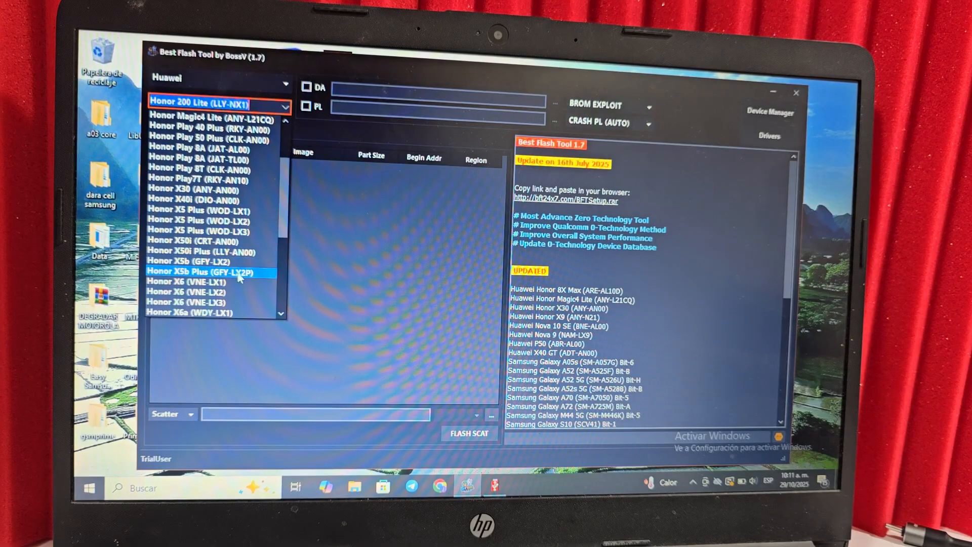
{"action": "mouse_move", "coordinate": [195, 261]}
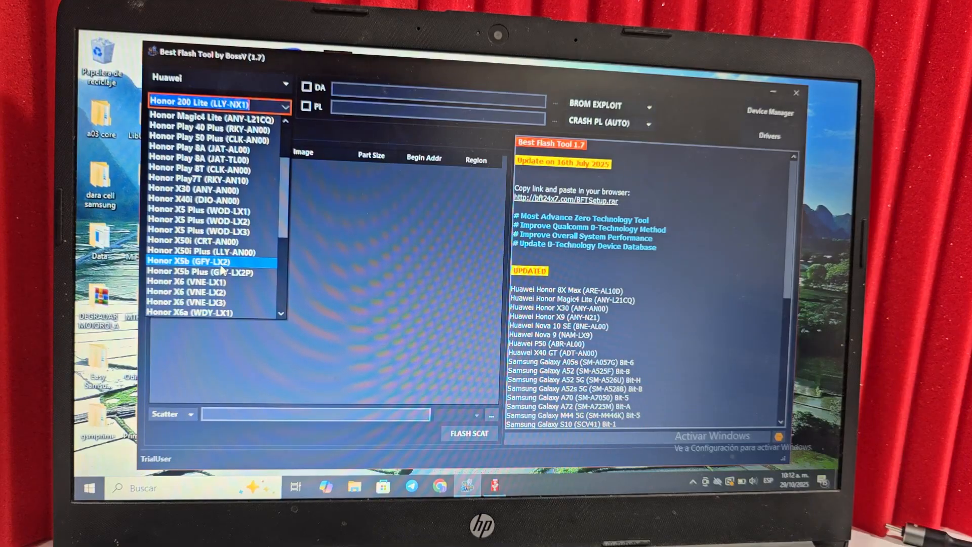
{"action": "left_click", "coordinate": [199, 261]}
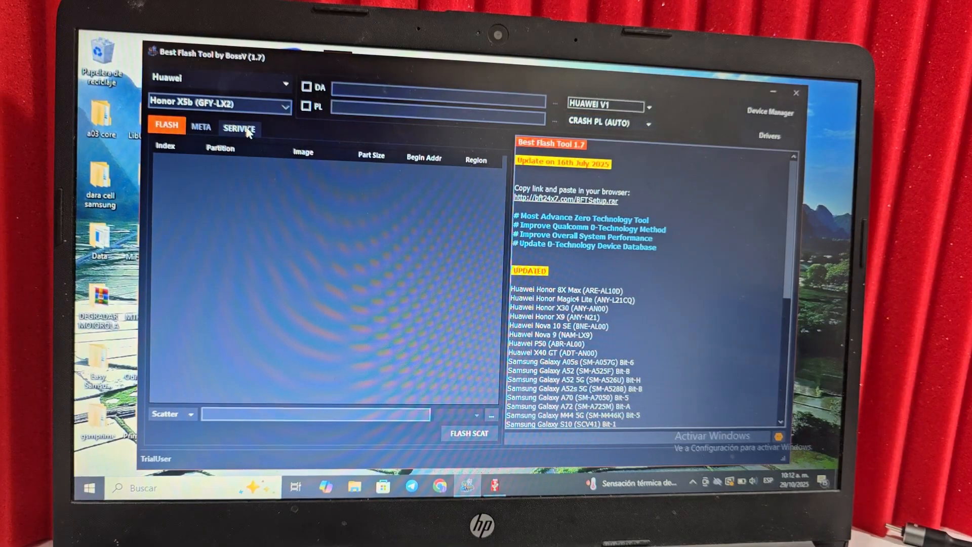
Switch to the SERVICE tab showing repair options like Reset FRP for the Honor X5b.
{"action": "left_click", "coordinate": [239, 128]}
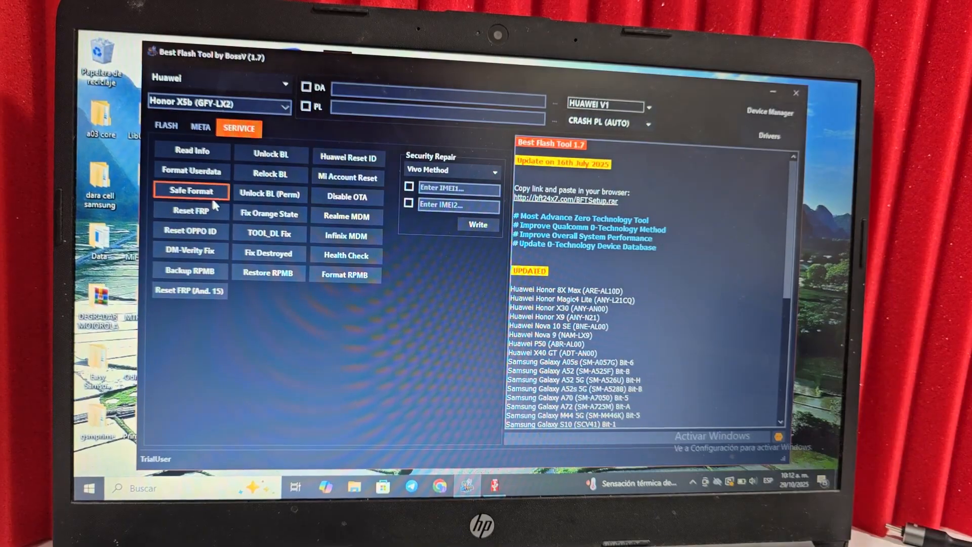
{"action": "left_click", "coordinate": [191, 211]}
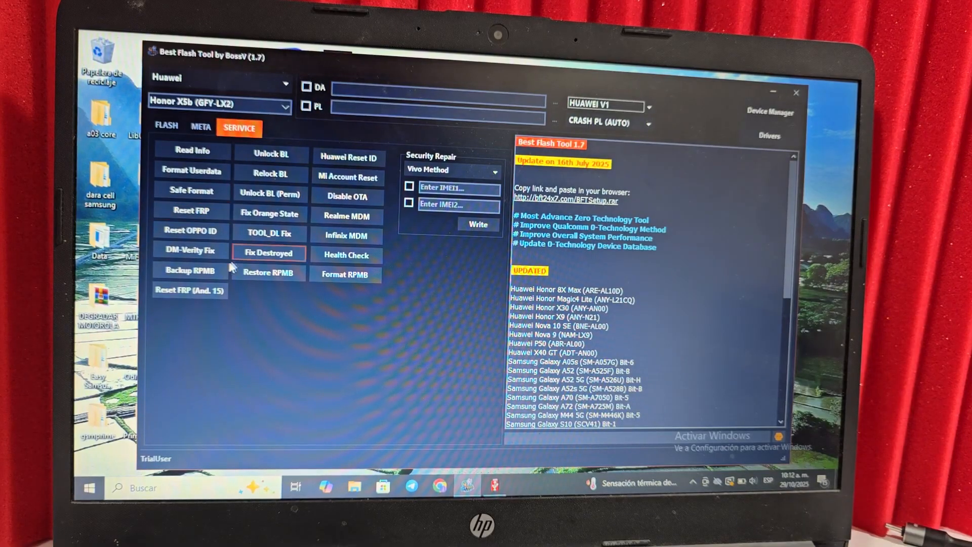
{"action": "left_click", "coordinate": [191, 211]}
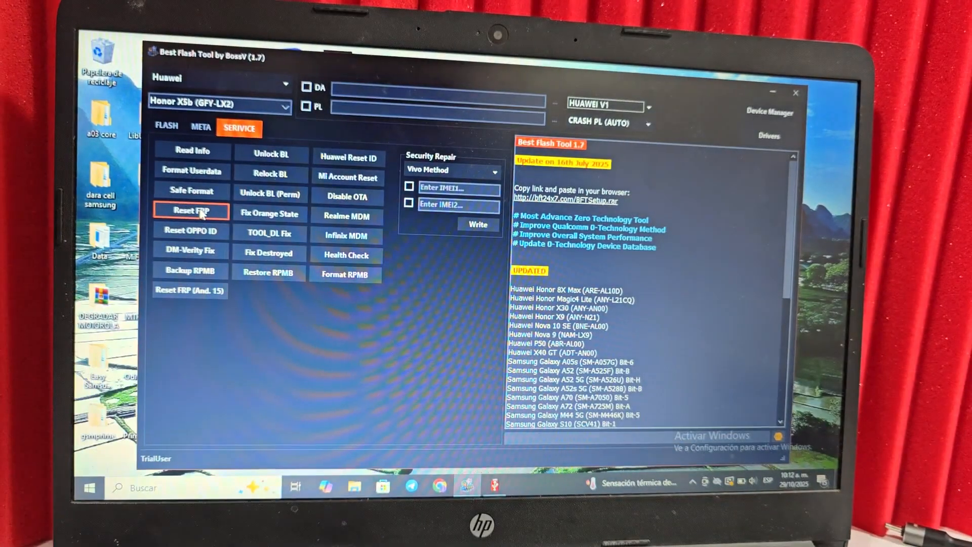
{"action": "left_click", "coordinate": [191, 211]}
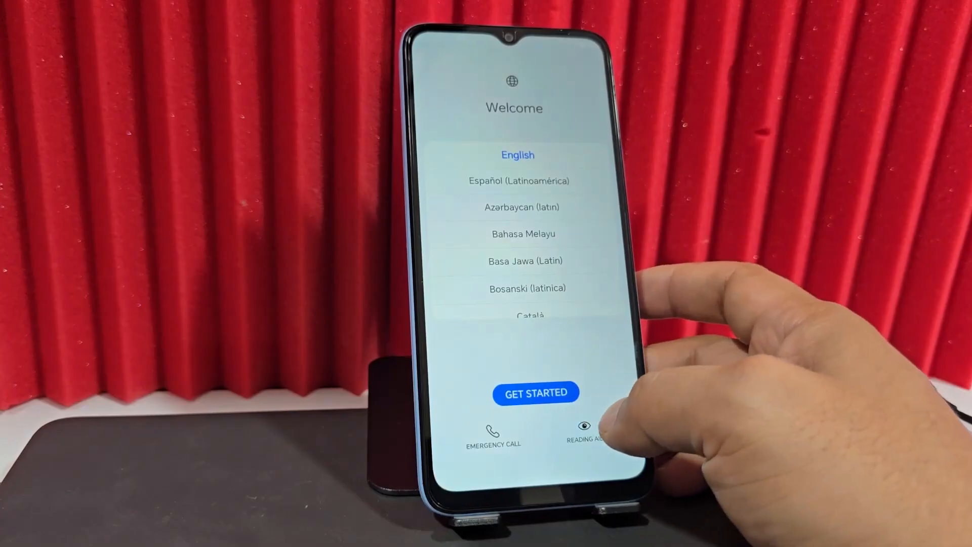
Start MagicOS setup in English, accept terms, and continue with Wi-Fi turned off.
{"action": "left_click", "coordinate": [536, 392]}
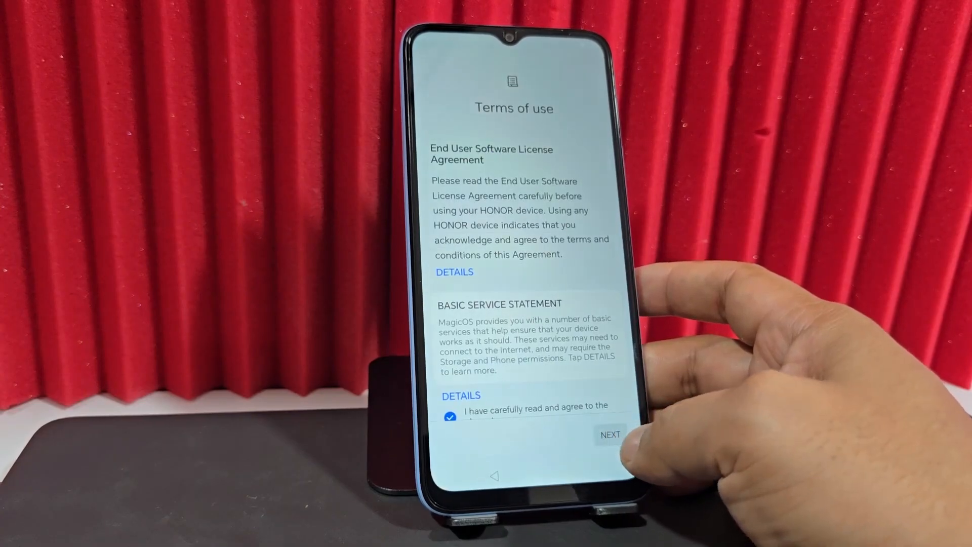
{"action": "left_click", "coordinate": [610, 434]}
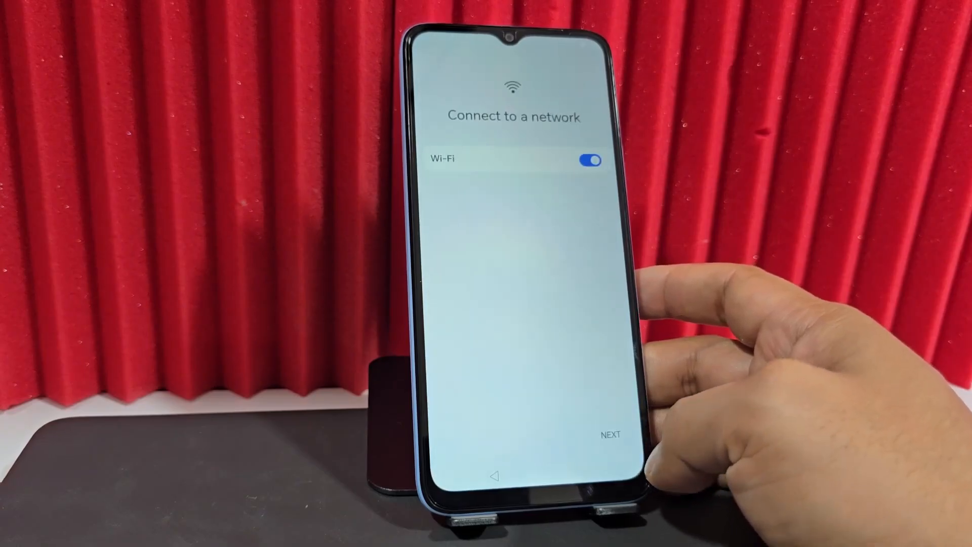
{"action": "left_click", "coordinate": [590, 160]}
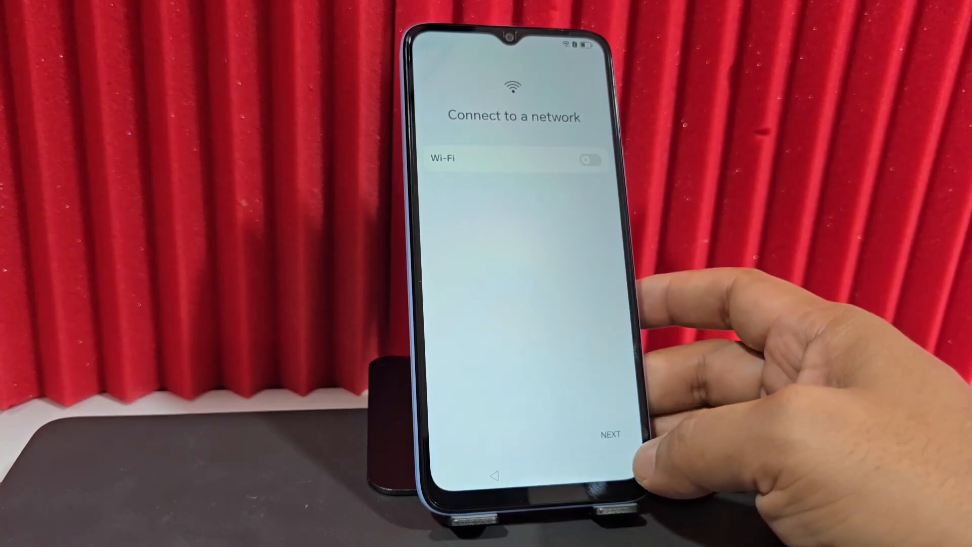
{"action": "left_click", "coordinate": [607, 435]}
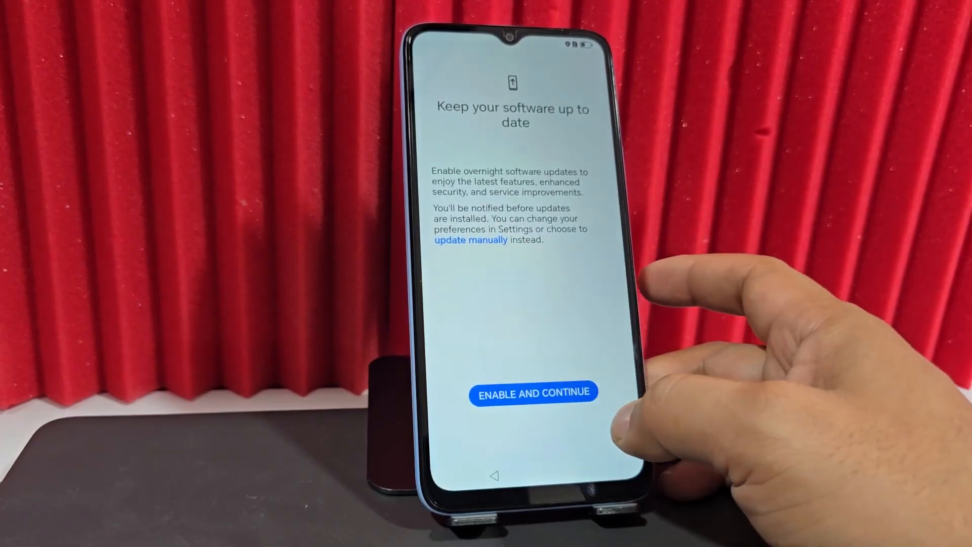
Enable overnight software updates and choose Three keys system navigation.
{"action": "left_click", "coordinate": [534, 392]}
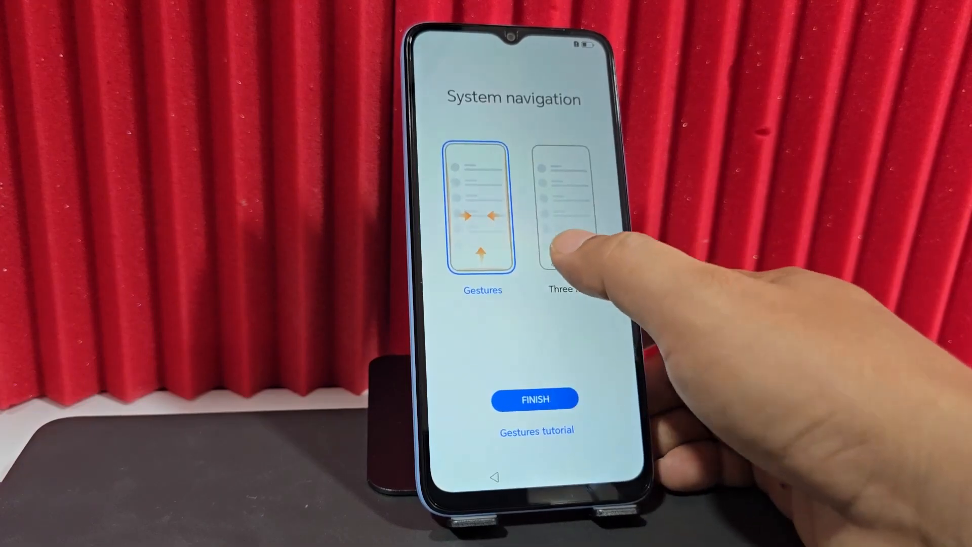
{"action": "left_click", "coordinate": [569, 205]}
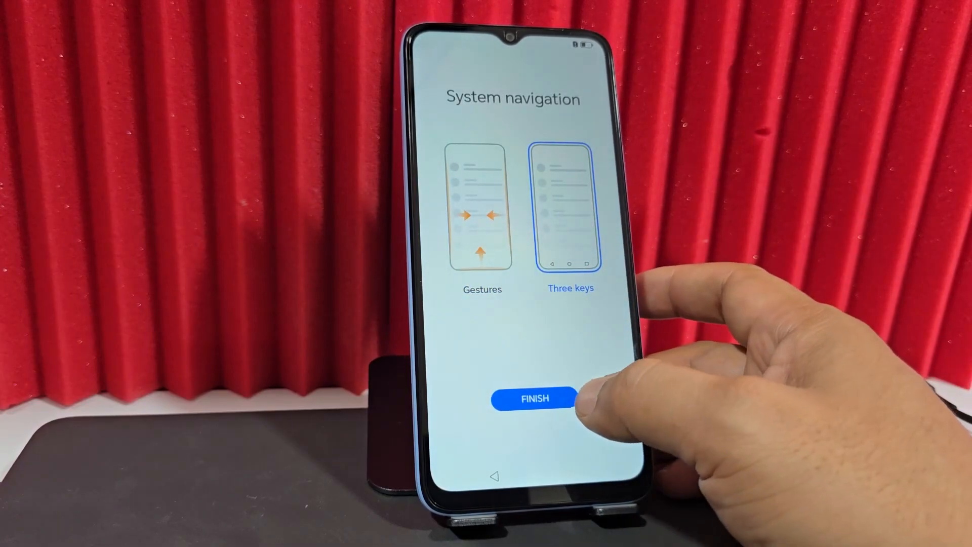